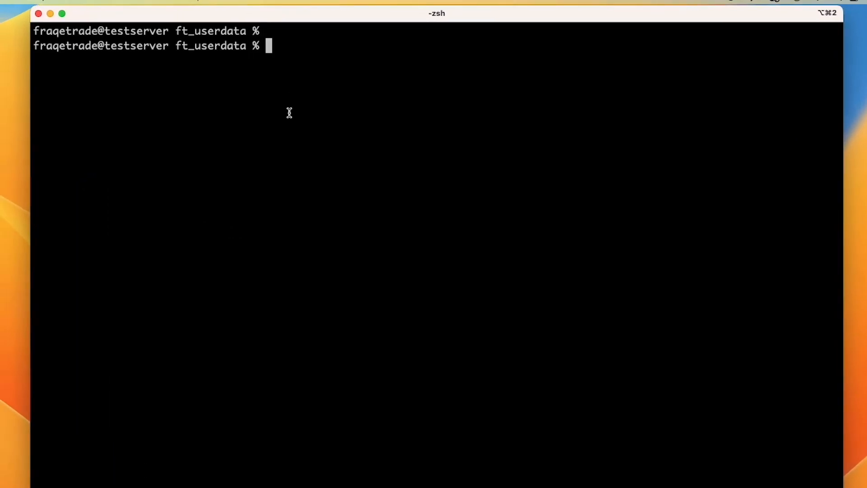
Run the MacheteV8b backtest with user_data/config.json; it fails on the missing finta module.
text(docker compose run --rm freqtrade backtesting --config user_data/config.json --strategy MacheteV8b)
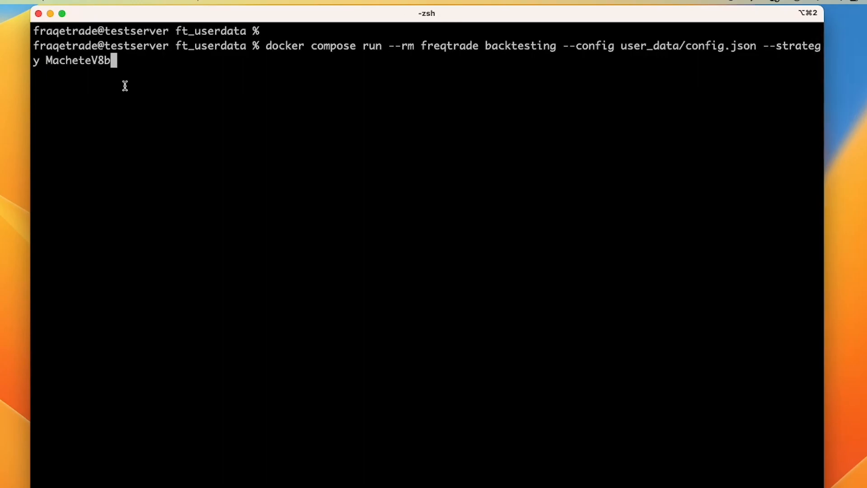
mouse_move(229, 148)
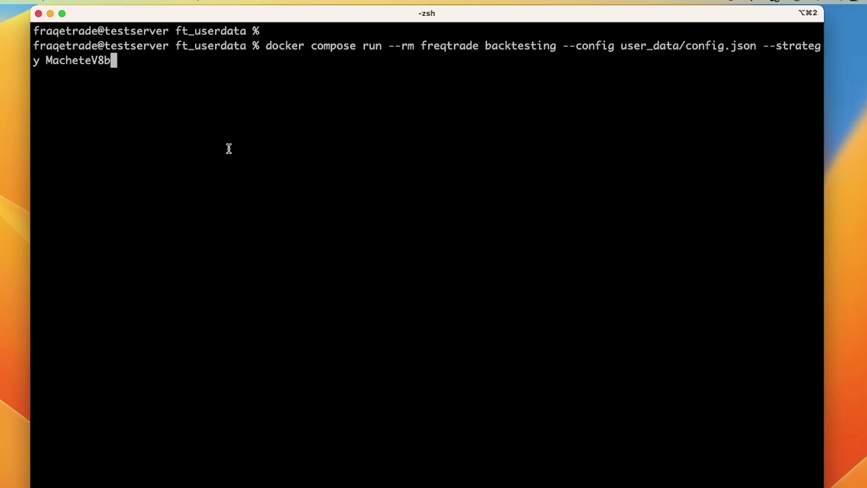
key(Return)
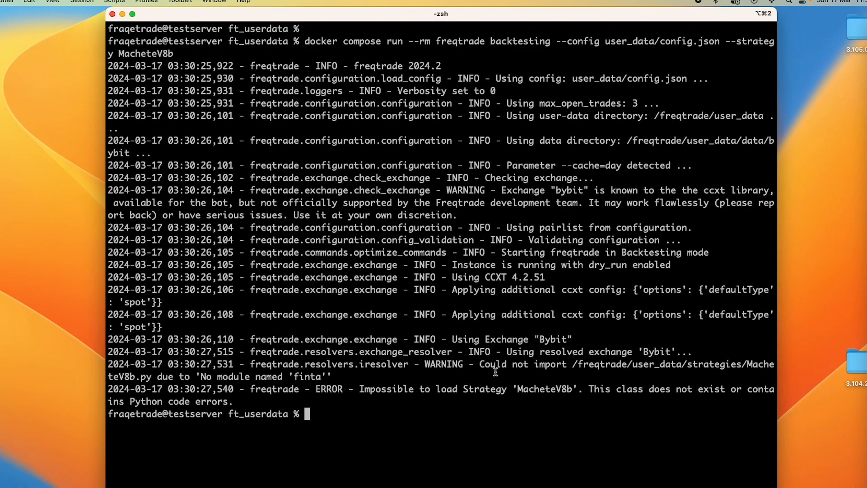
mouse_move(193, 384)
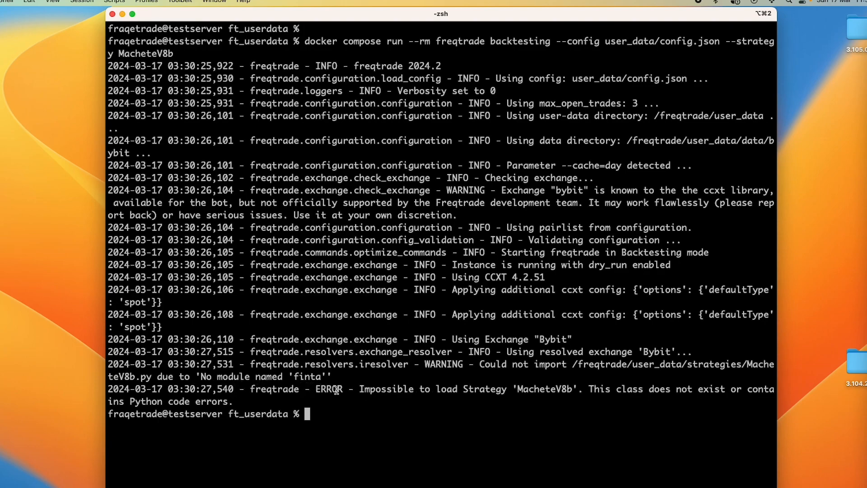
mouse_move(557, 398)
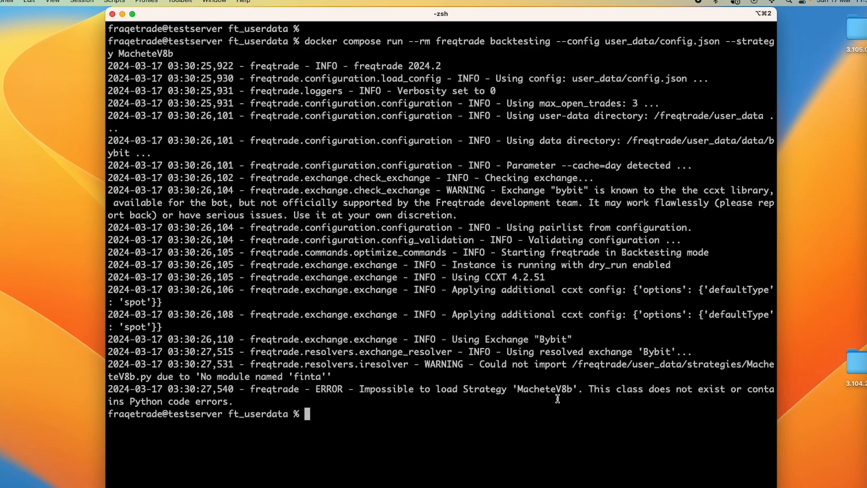
mouse_move(380, 416)
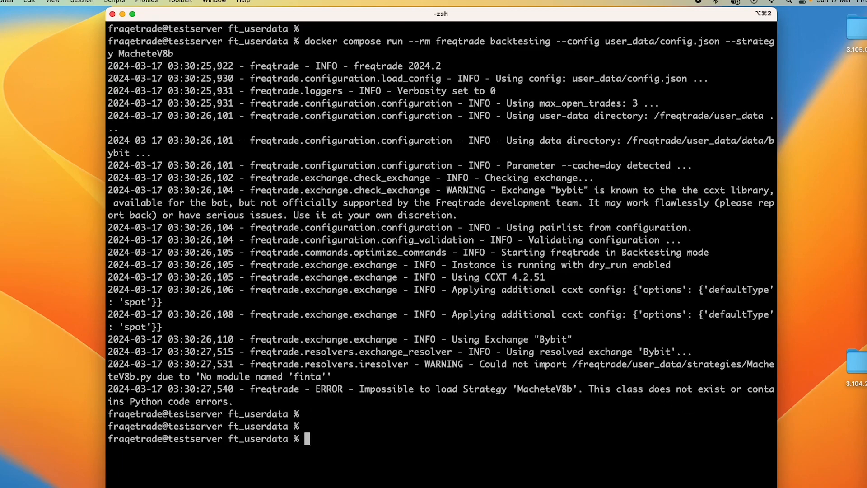
Clear the terminal and copy docker-compose.yml to docker-compose.yml.orig.
text(clear)
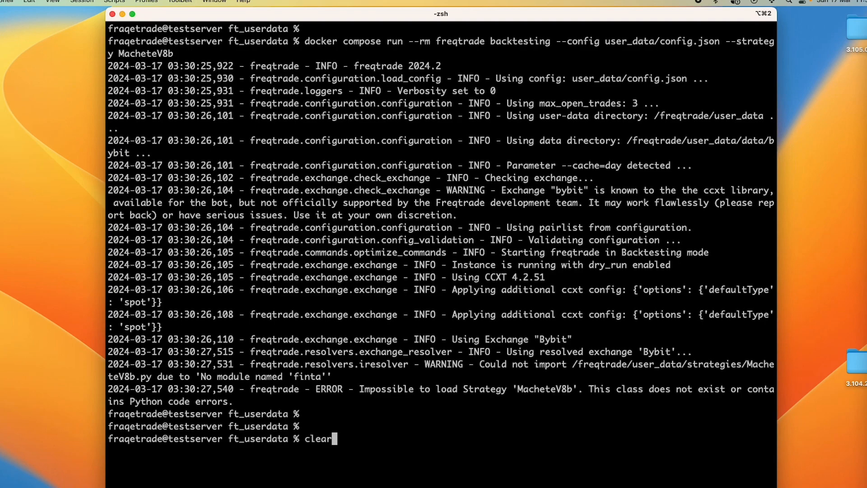
key(Return)
text(ls)
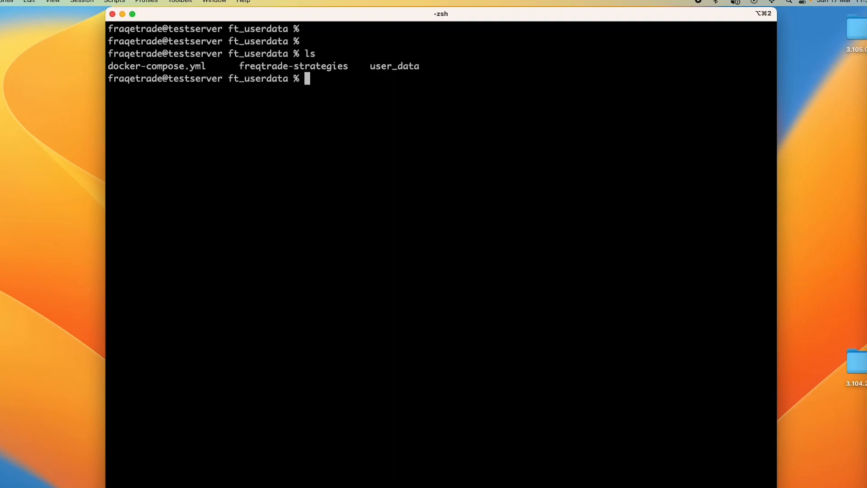
text(cp)
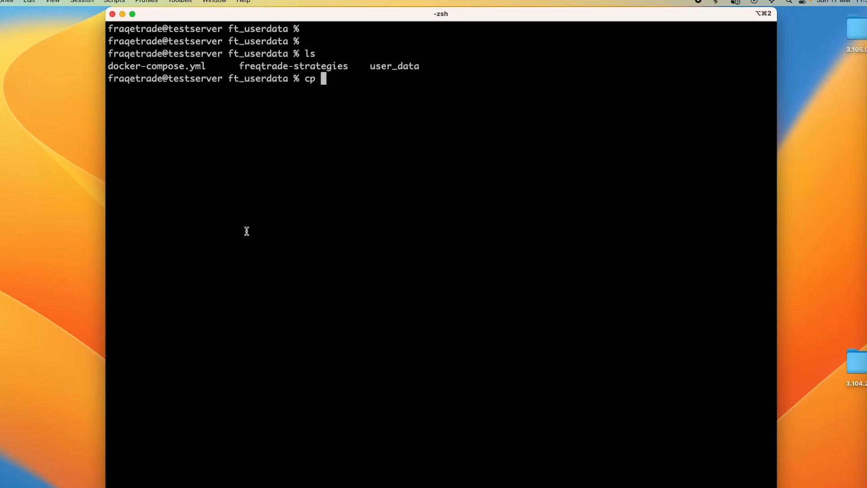
double_click(156, 66)
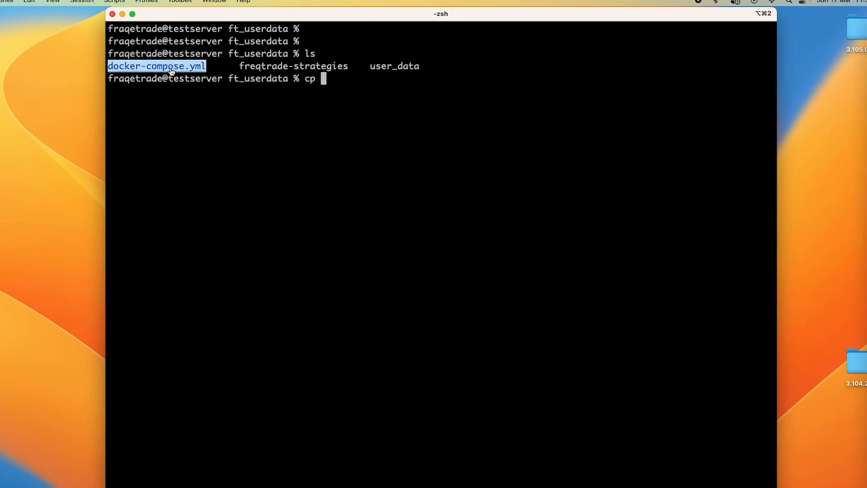
text(docker-compose.yml)
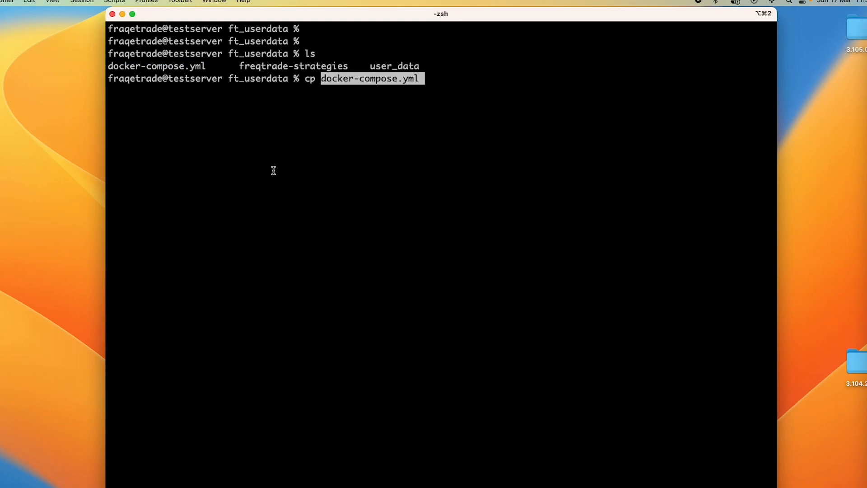
text({})
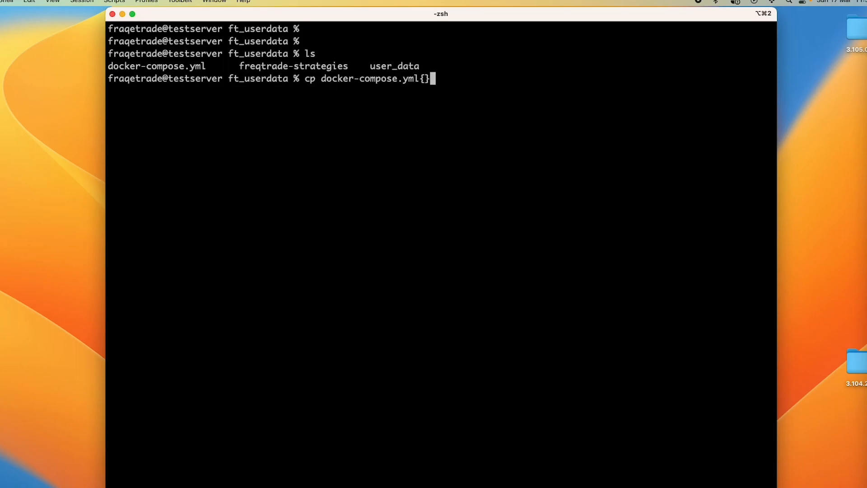
text(,.o)
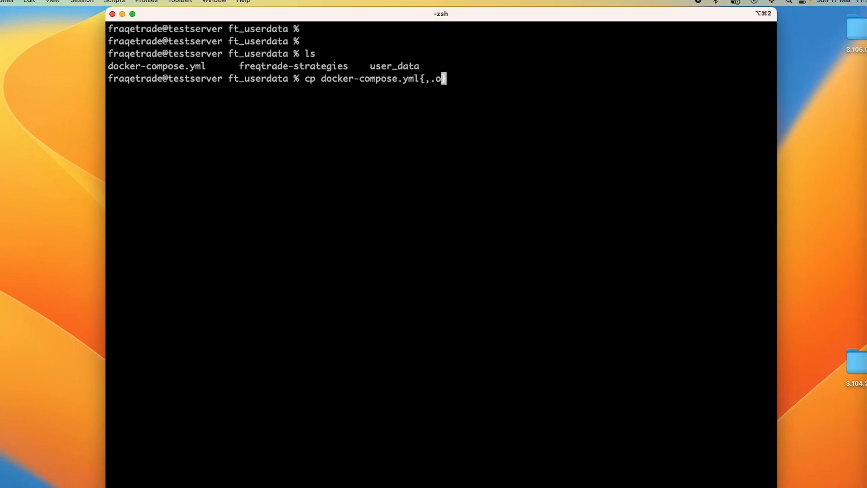
key(Return)
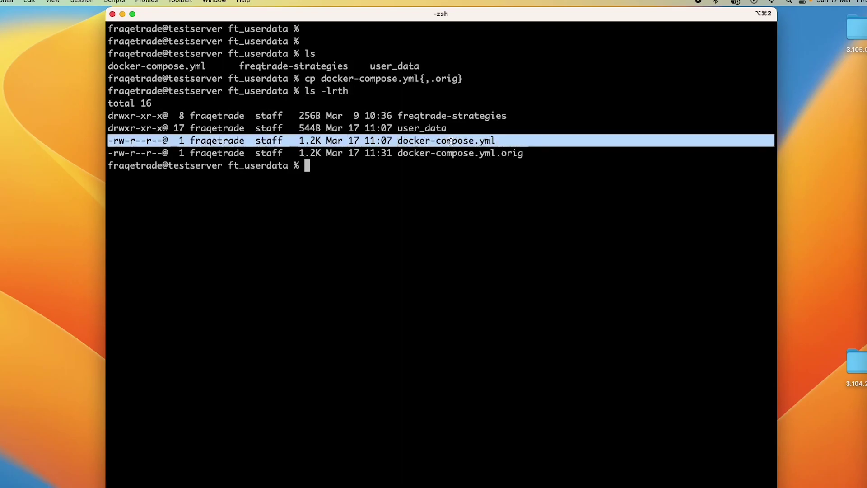
text(vim)
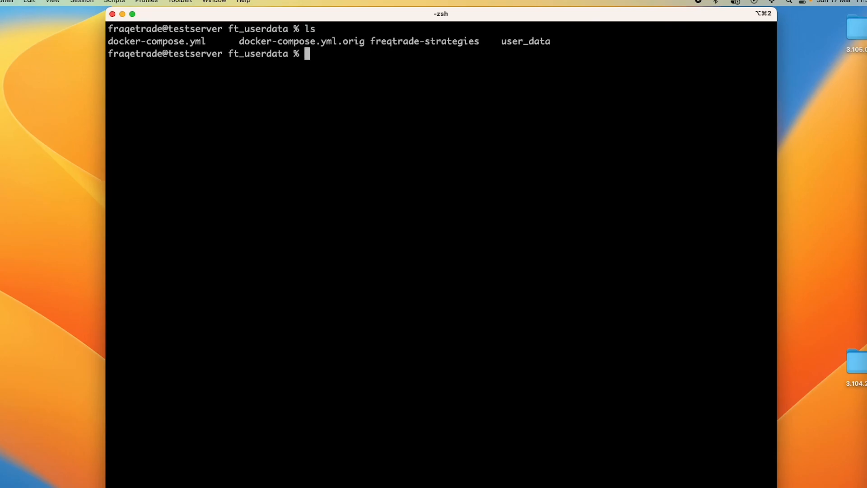
Edit docker-compose.yml in vim to use image freqtrade_custom:custom built from ./Dockerfile.custom.
text(vim docker-compose.yml)
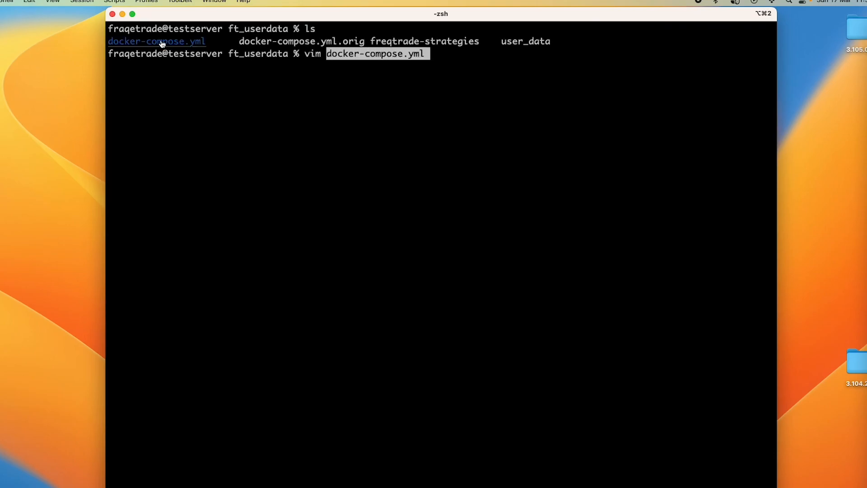
key(Return)
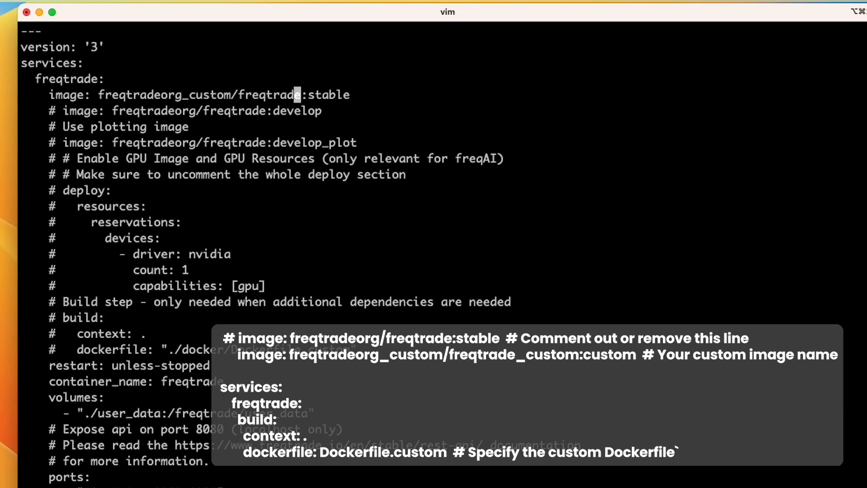
text(_custom)
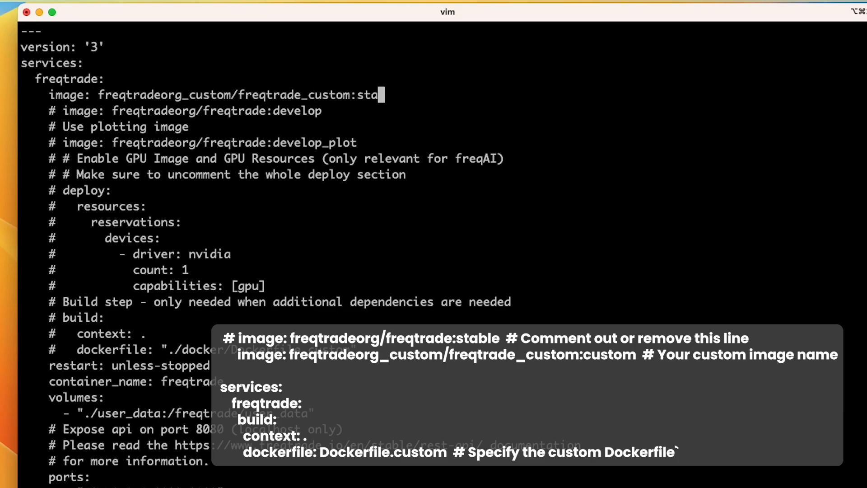
text(custom)
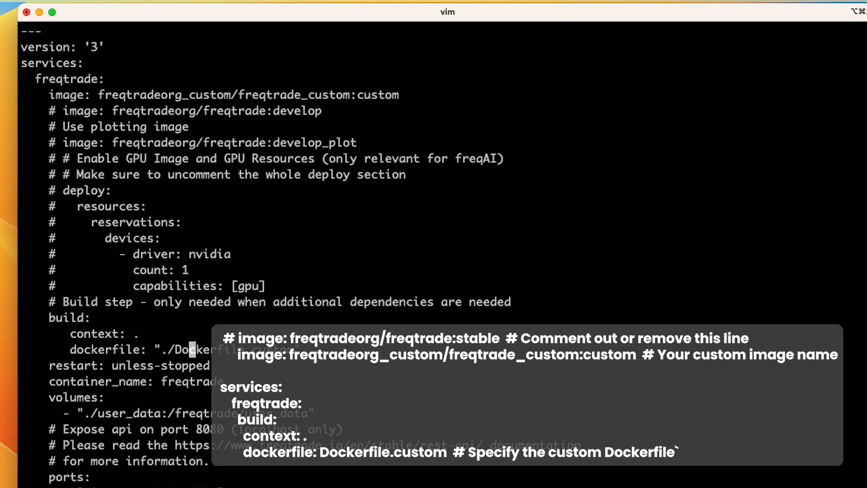
mouse_move(207, 348)
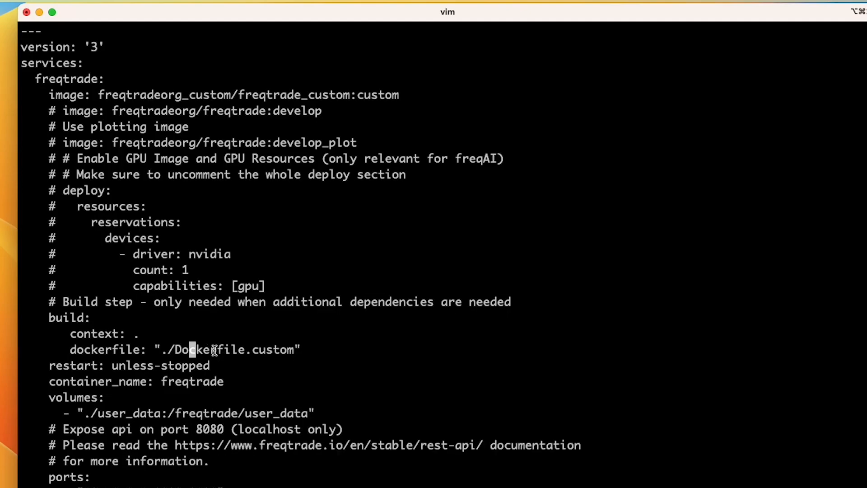
double_click(227, 349)
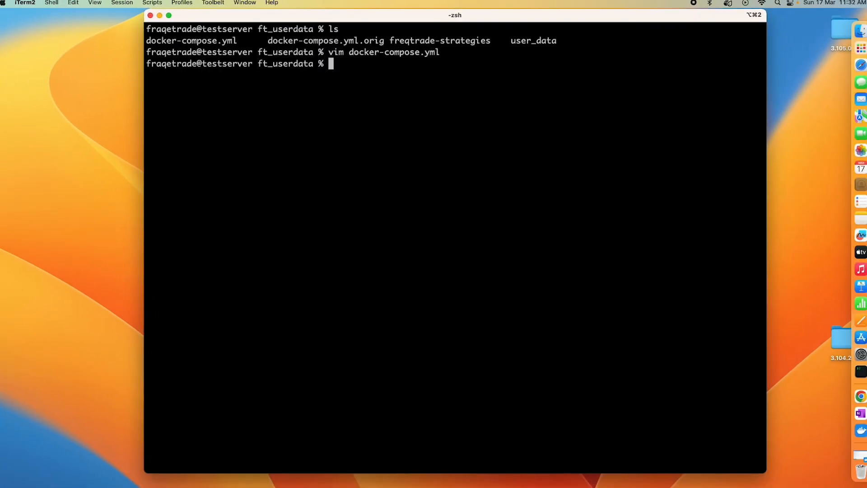
Open a new ./Dockerfile.custom file in vim.
key(Return)
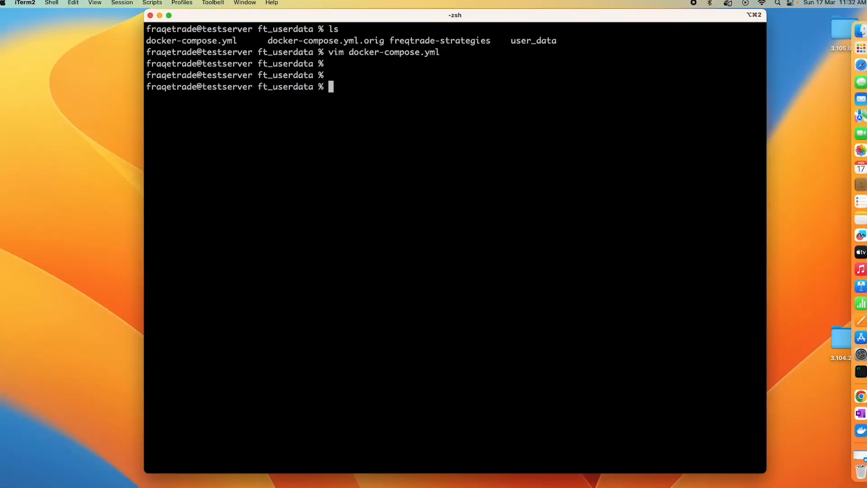
text(vim ./Dockerfile.custom)
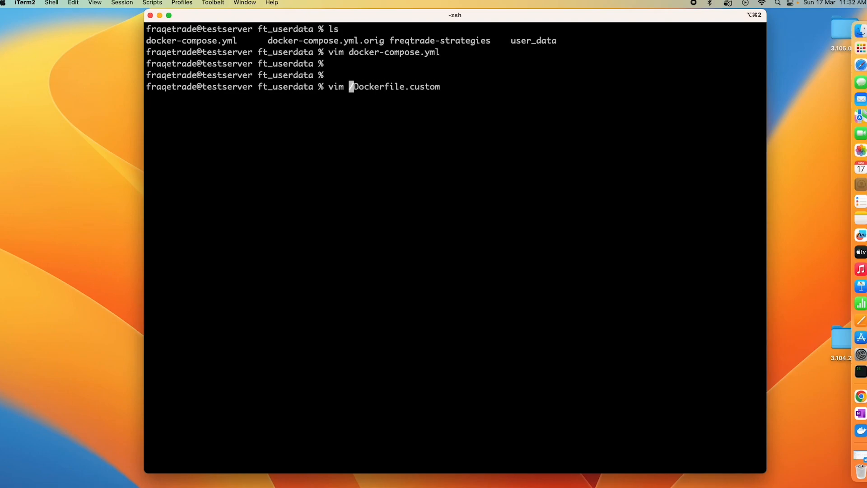
key(Return)
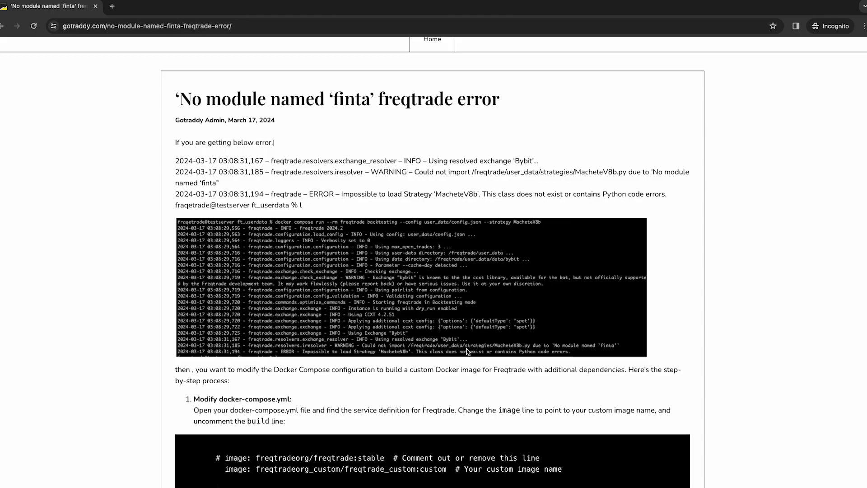
Scroll the article to the 'Modify docker-compose.yml' and 'Create Dockerfile.custom' sections.
scroll(down, 3)
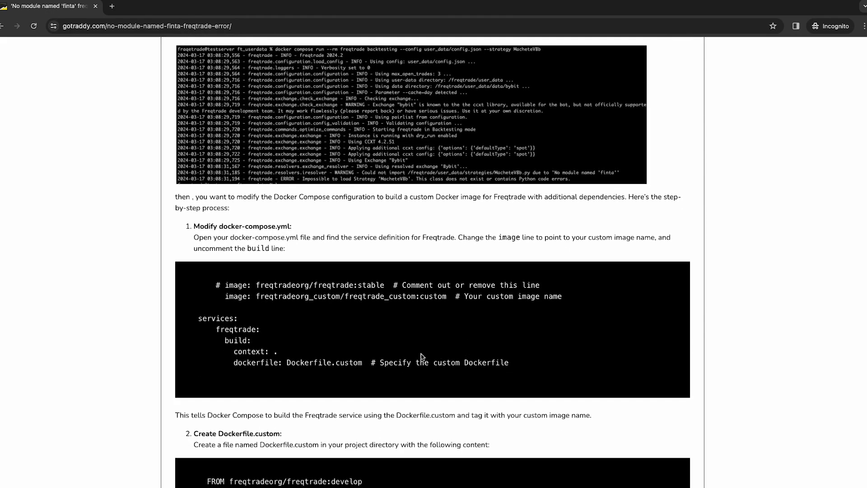
scroll(down, 3)
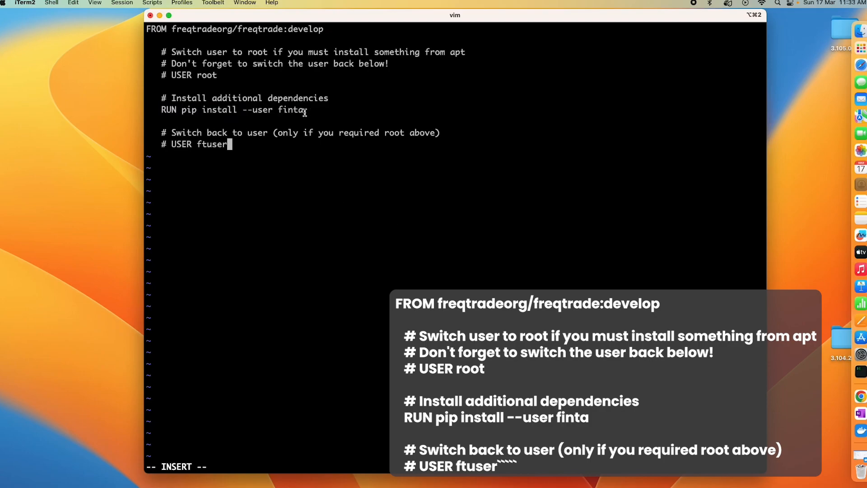
Paste the FROM freqtrade:develop and RUN pip install --user finta lines, then save Dockerfile.custom.
double_click(290, 109)
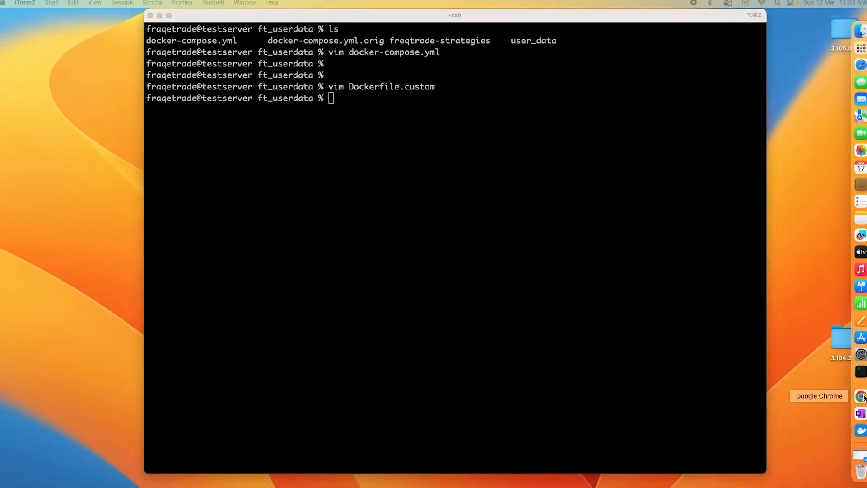
click(860, 395)
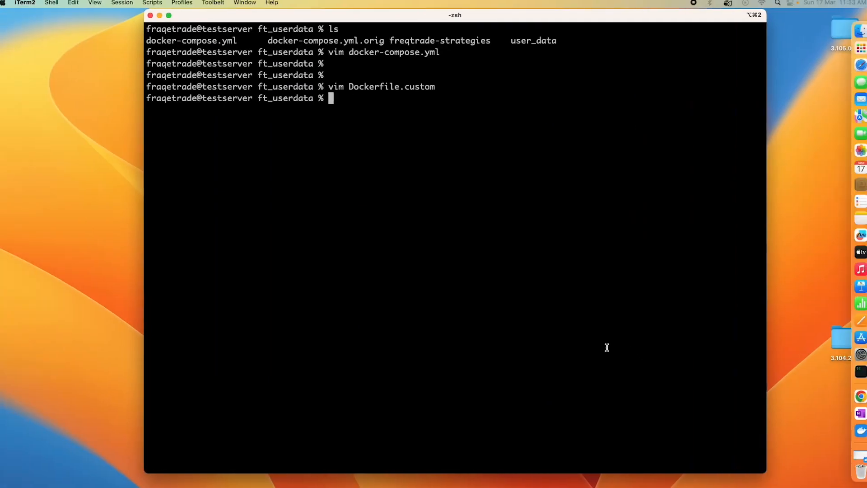
List Docker images and folder contents, then reopen Dockerfile.custom to review it.
text(docker images)
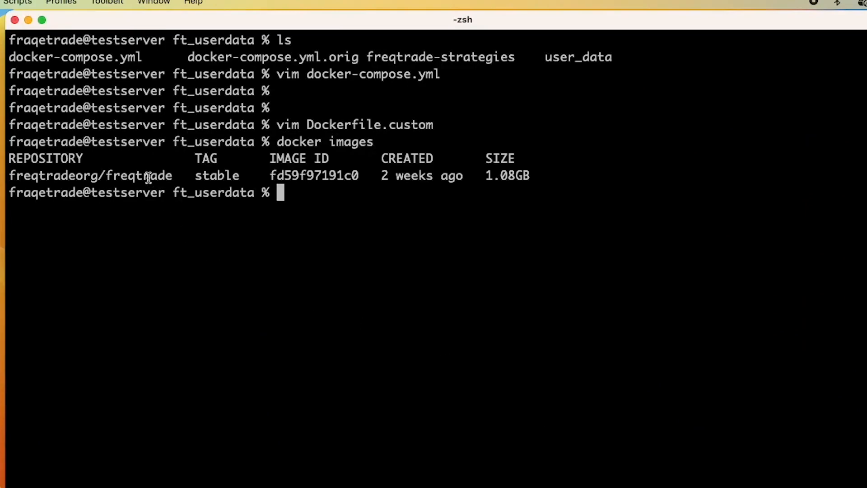
mouse_move(316, 303)
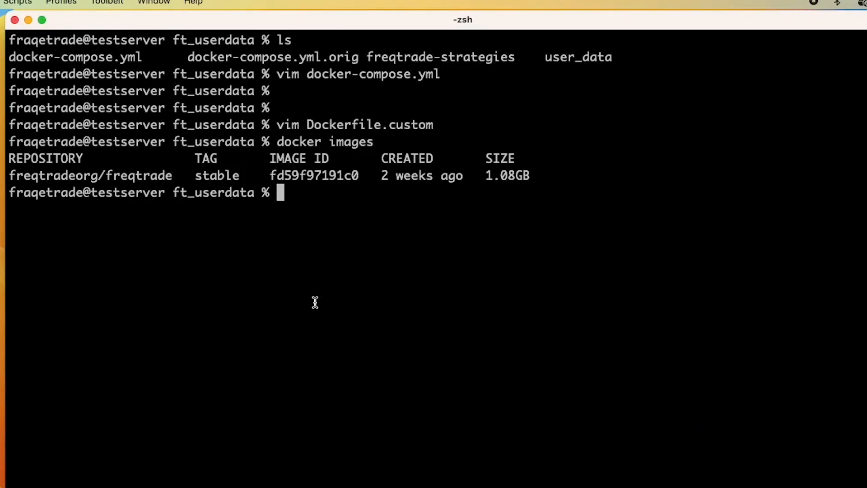
text(docker compose build --pull)
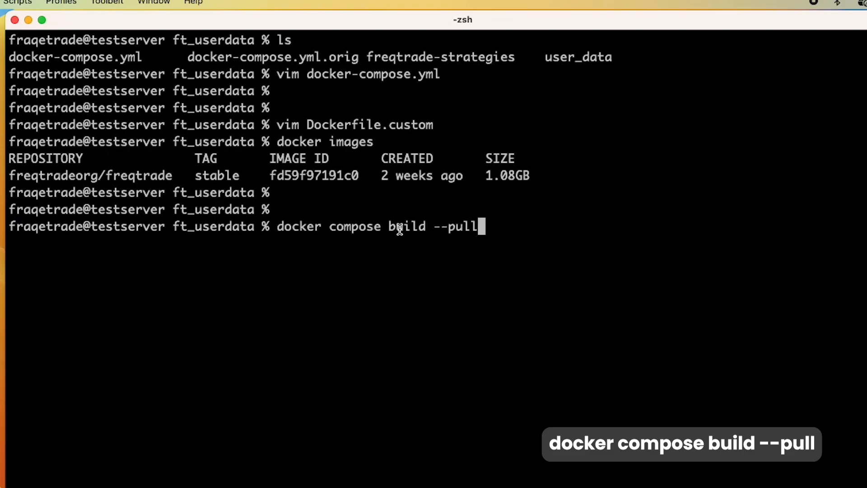
mouse_move(466, 269)
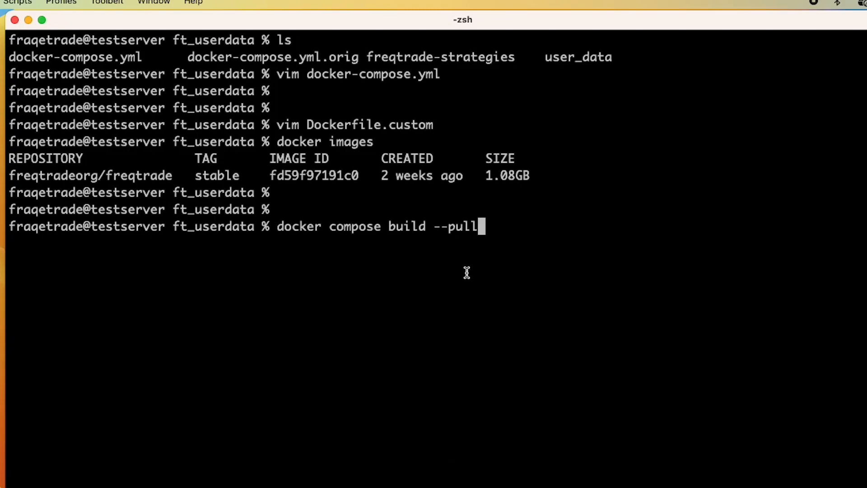
key(Return)
text(vim Dockerfile.custom)
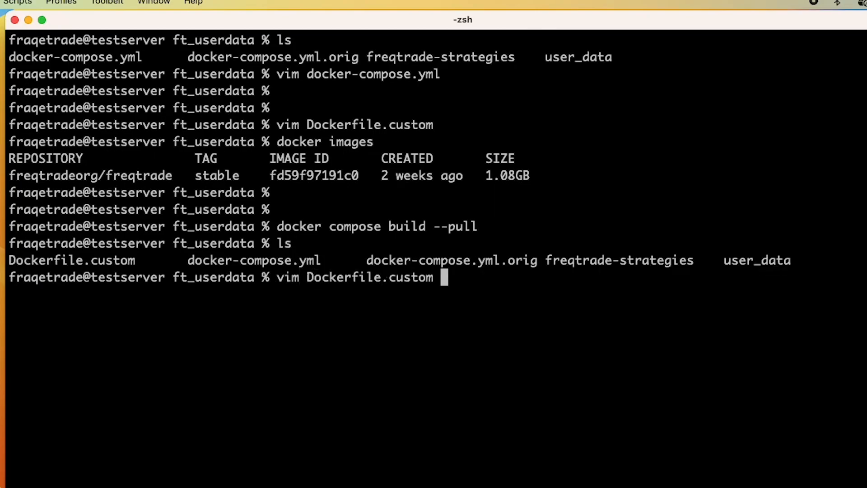
key(Return)
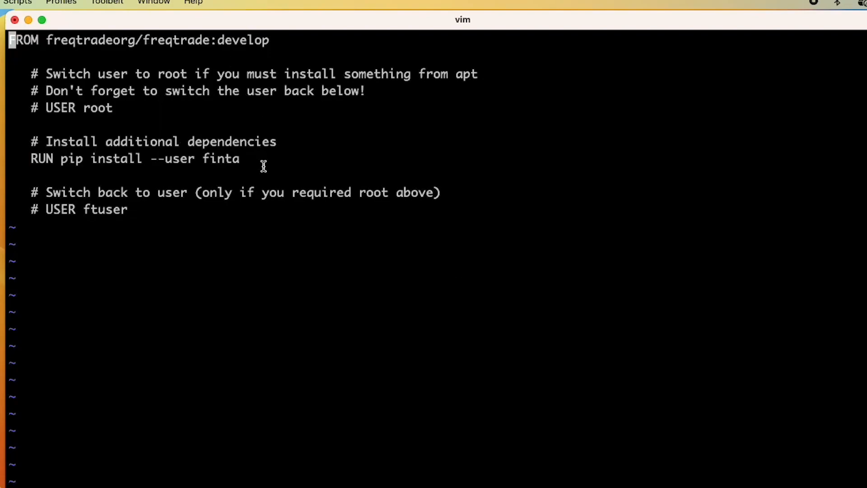
mouse_move(231, 65)
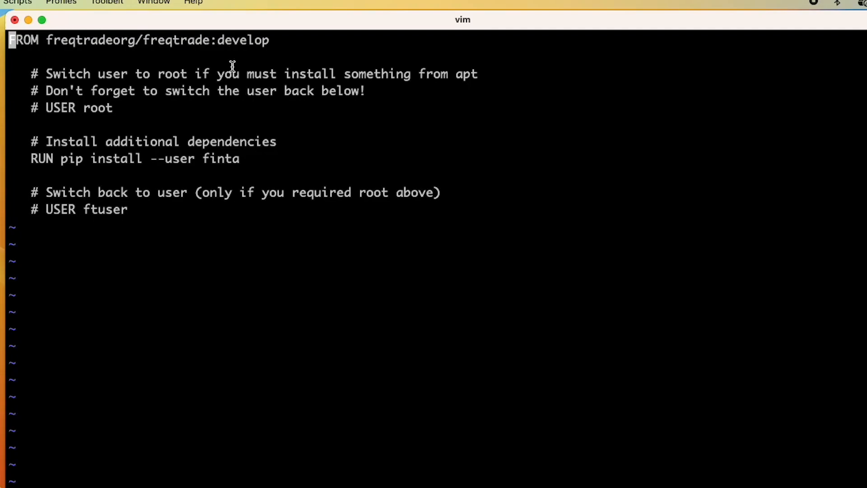
mouse_move(123, 142)
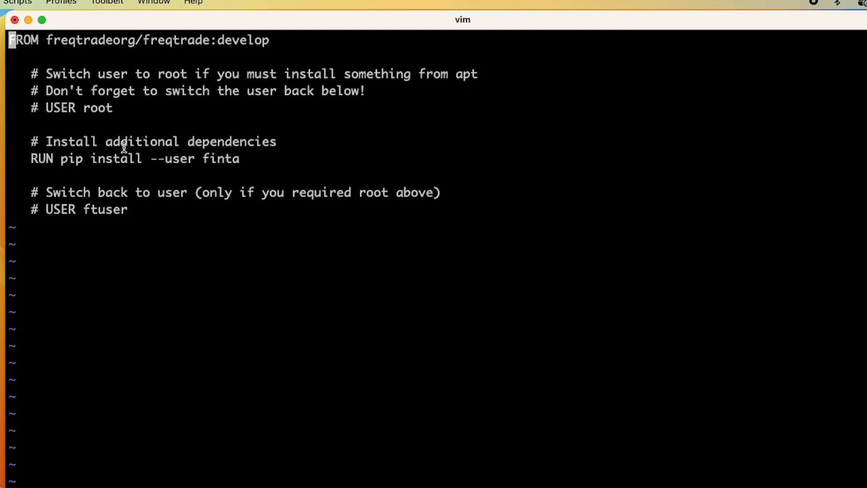
mouse_move(121, 146)
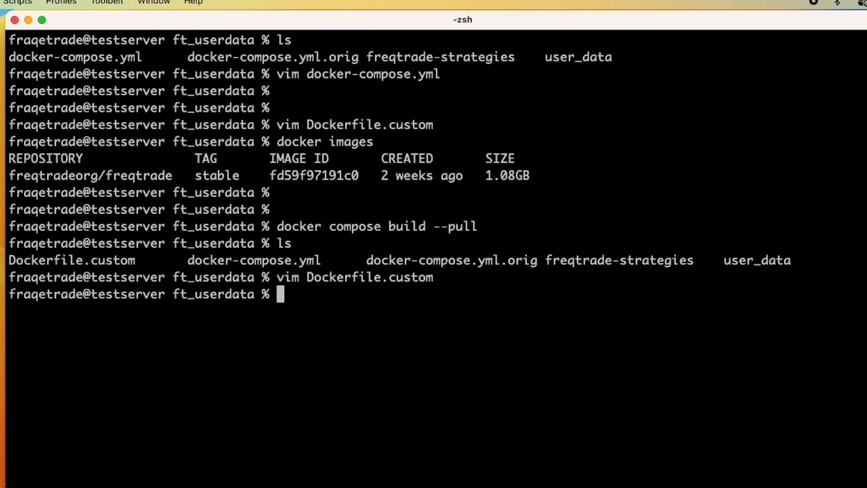
Build with docker compose build --pull and confirm freqtrade_custom:custom appears in docker images.
text(docker compose build --pull)
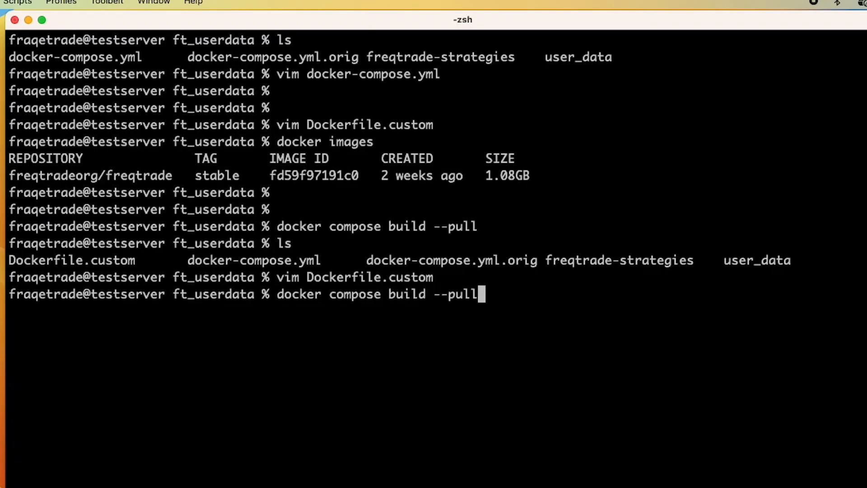
key(Return)
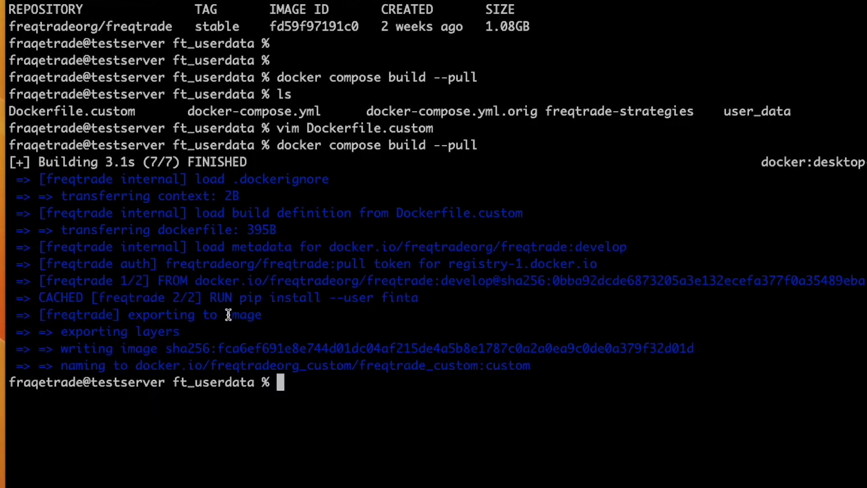
text(docker ima)
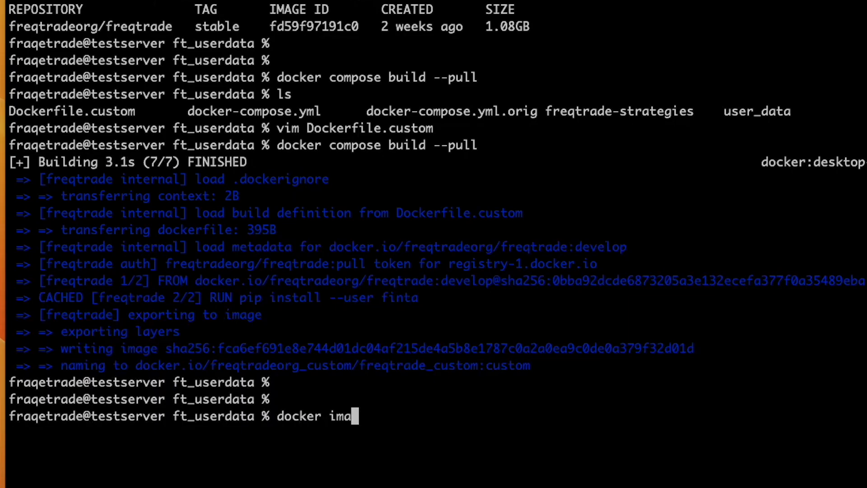
key(Return)
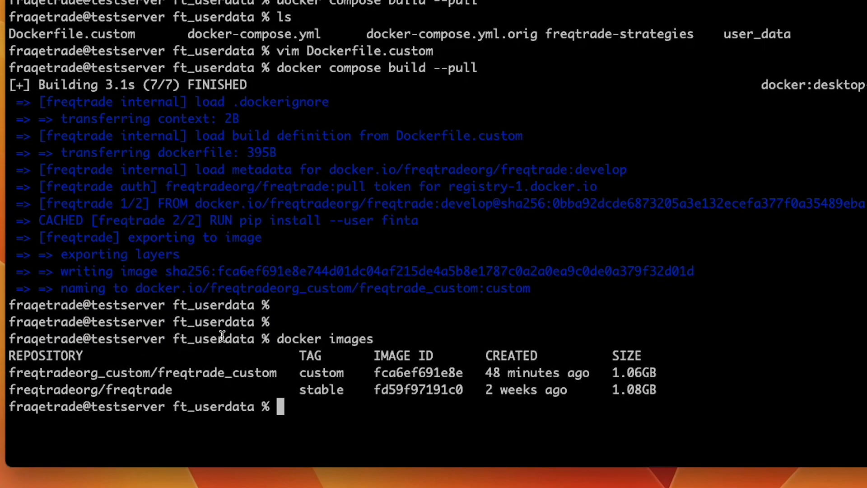
mouse_move(311, 390)
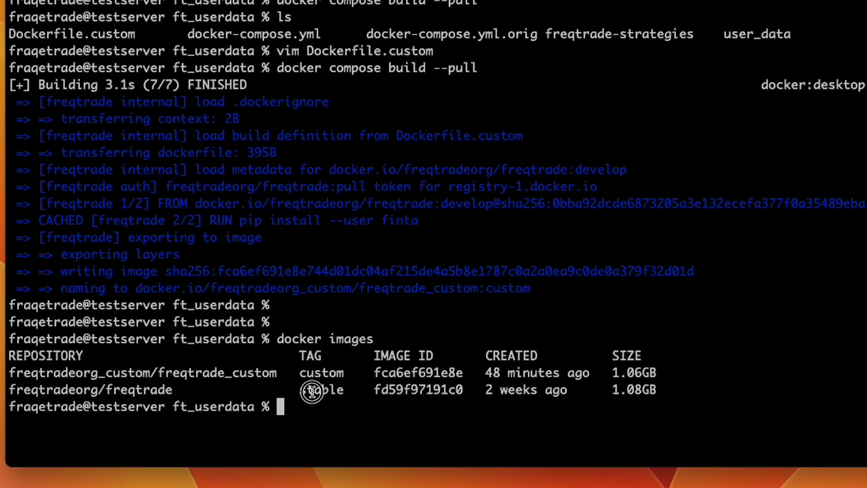
mouse_move(322, 376)
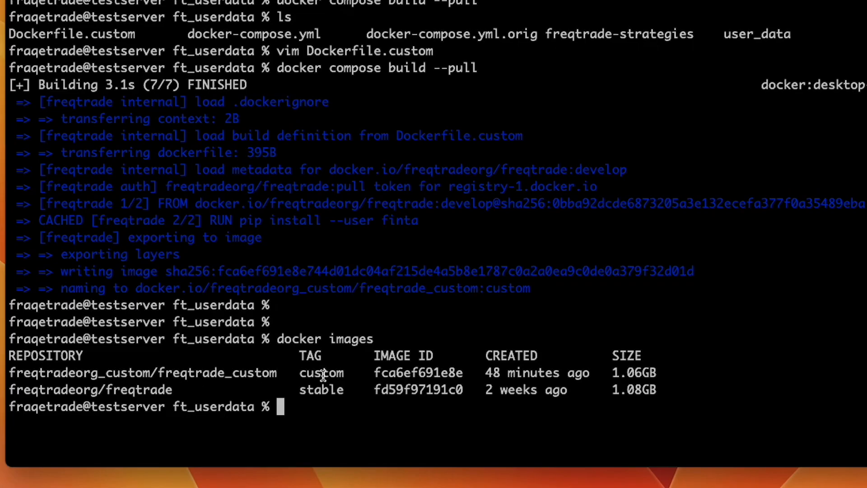
Rerun the MacheteV8b backtest and scroll its output loading parameters and BTC/USDT data.
text(docker images)
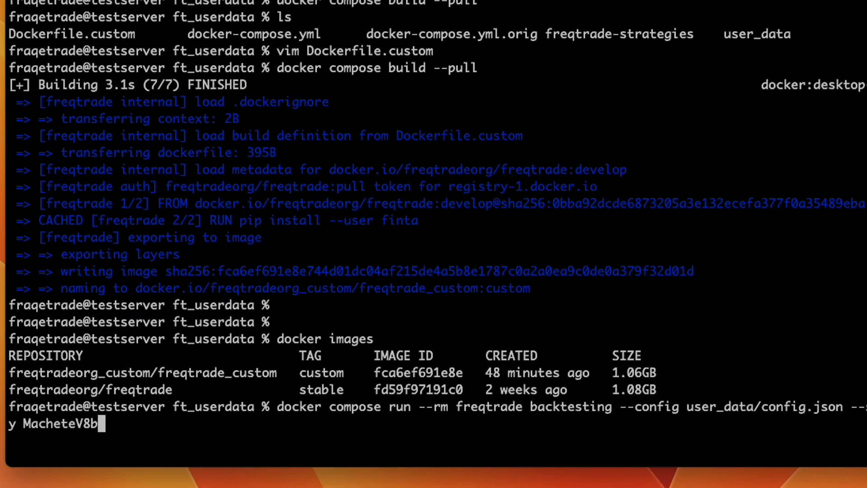
mouse_move(279, 407)
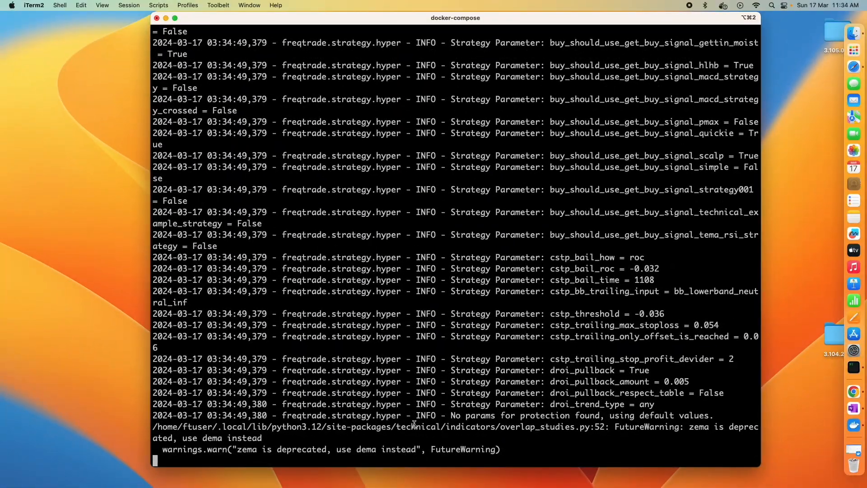
scroll(down, 3)
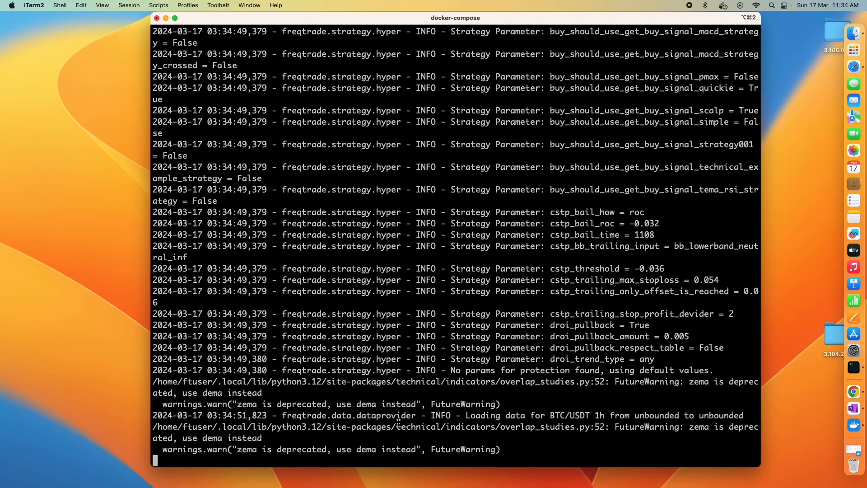